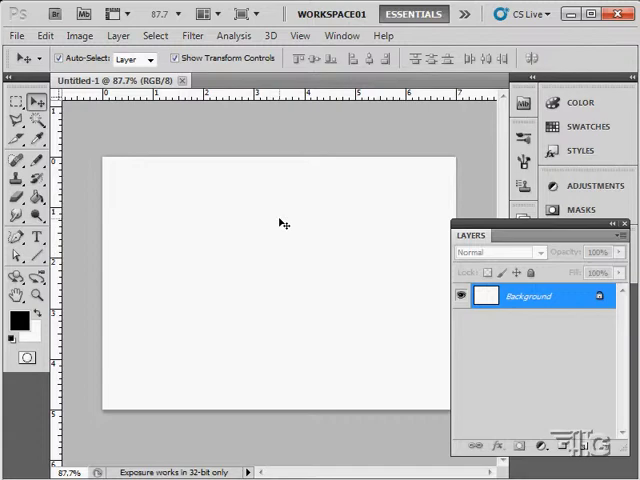
mouse_move(272, 308)
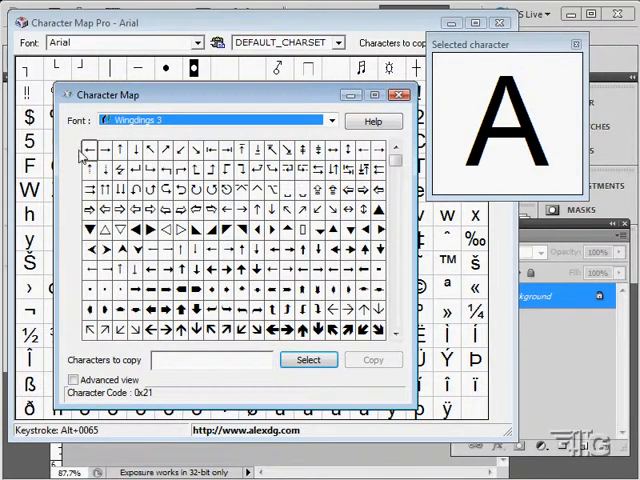
mouse_move(256, 138)
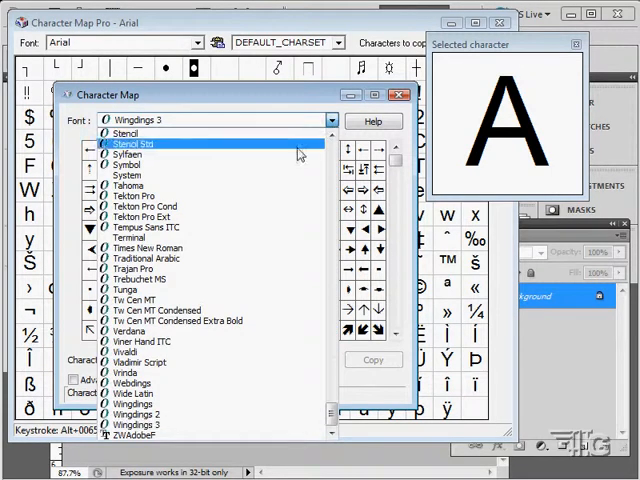
Switch the Character Map font from Wingdings 3 to Times New Roman.
click(130, 236)
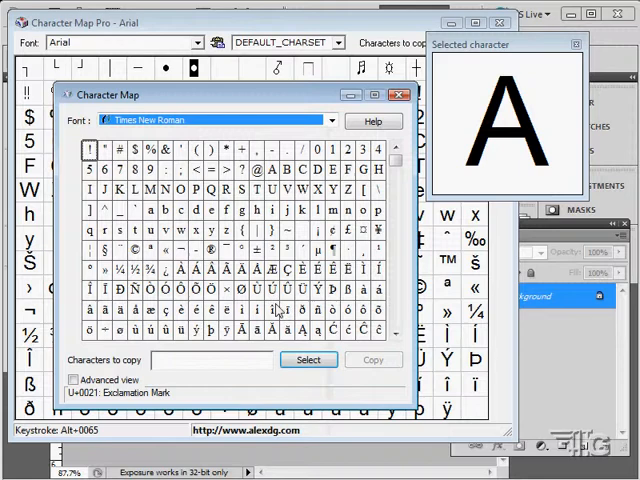
mouse_move(160, 278)
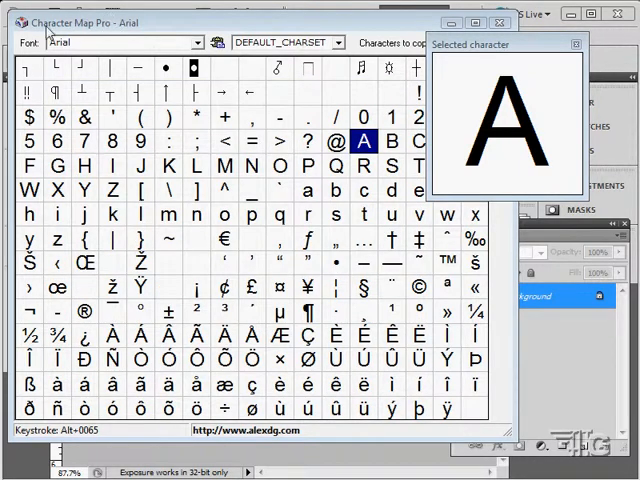
mouse_move(242, 204)
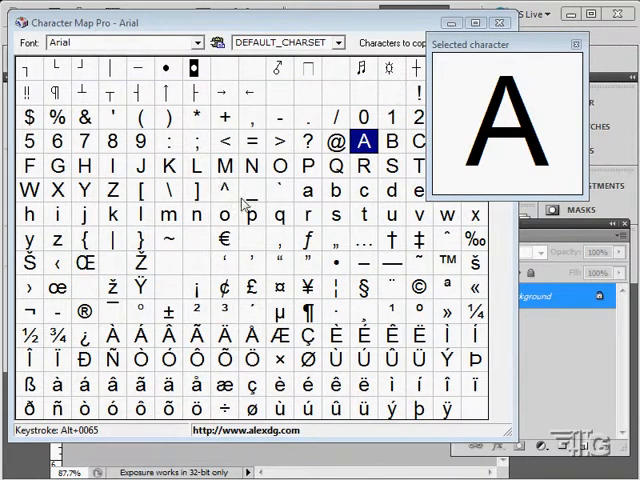
mouse_move(198, 250)
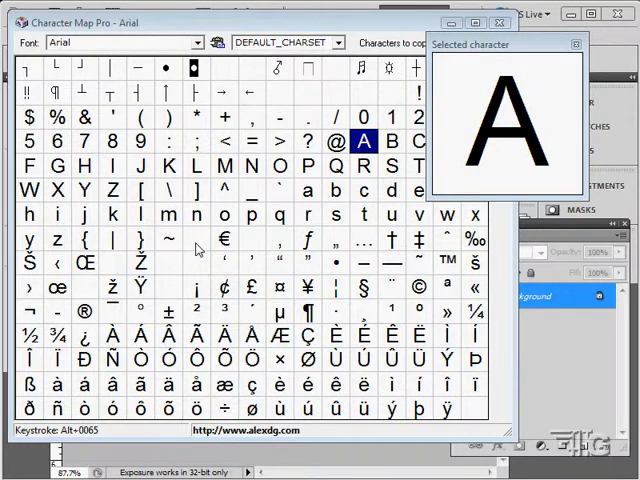
mouse_move(508, 108)
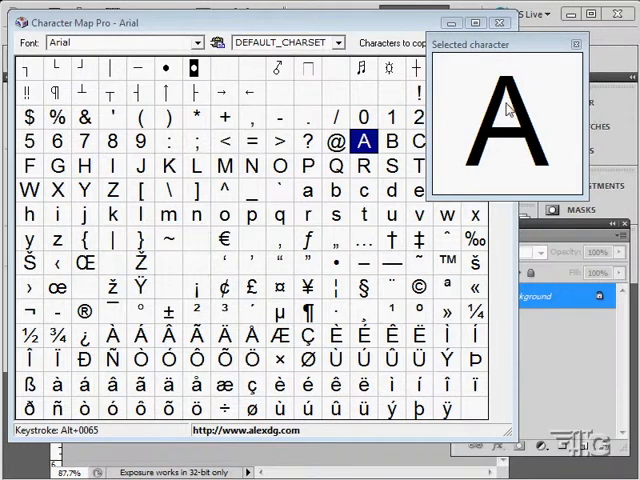
mouse_move(292, 256)
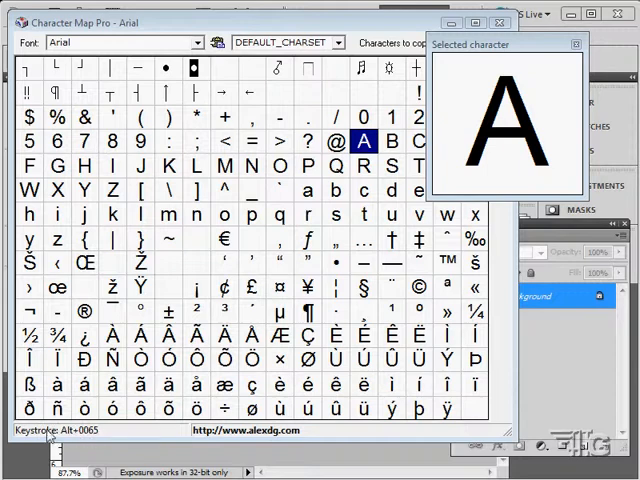
mouse_move(256, 216)
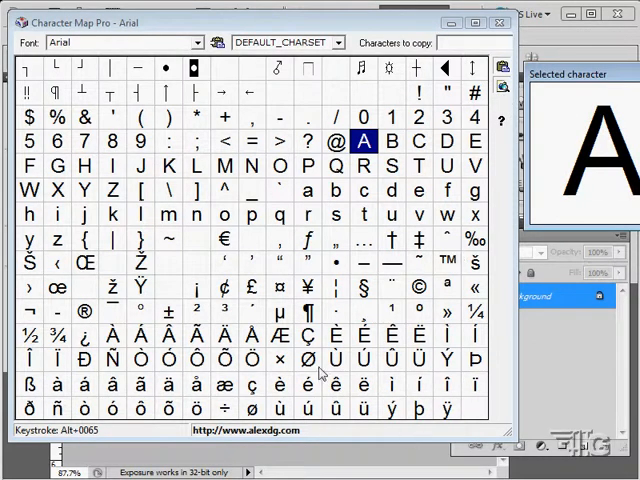
mouse_move(312, 296)
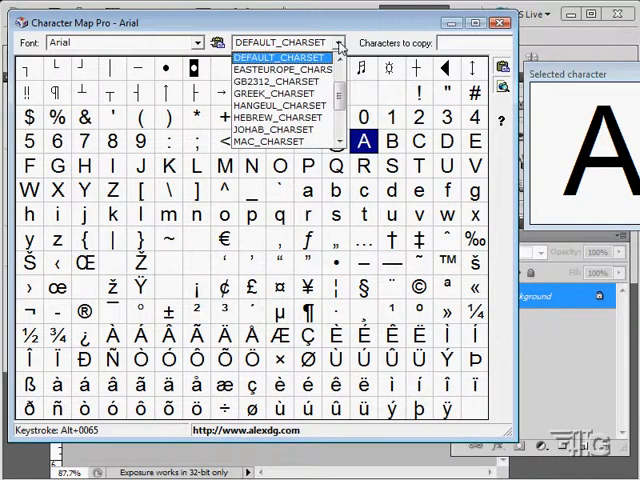
click(284, 72)
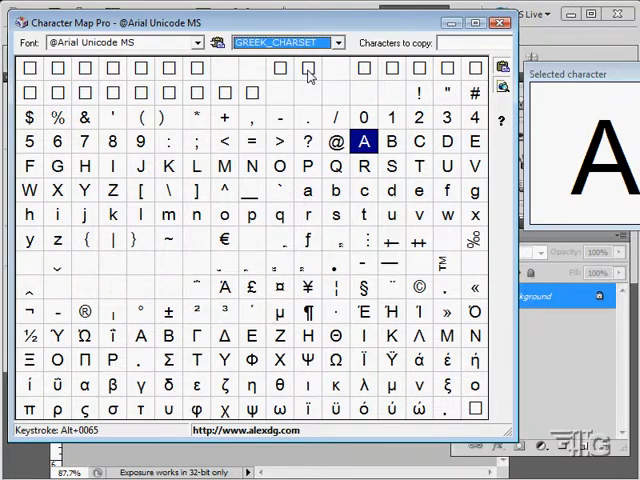
click(332, 42)
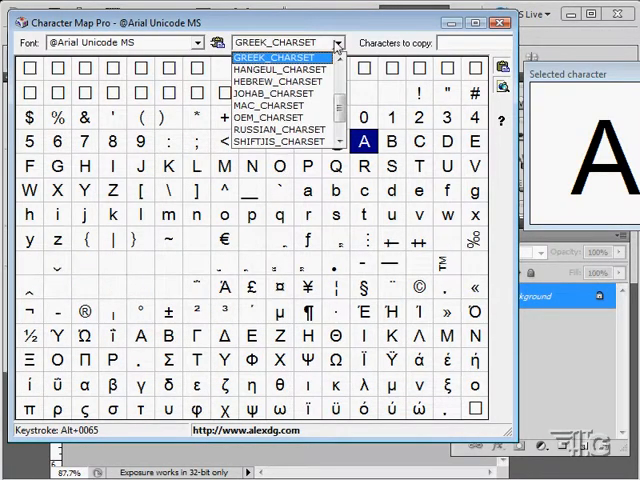
click(276, 80)
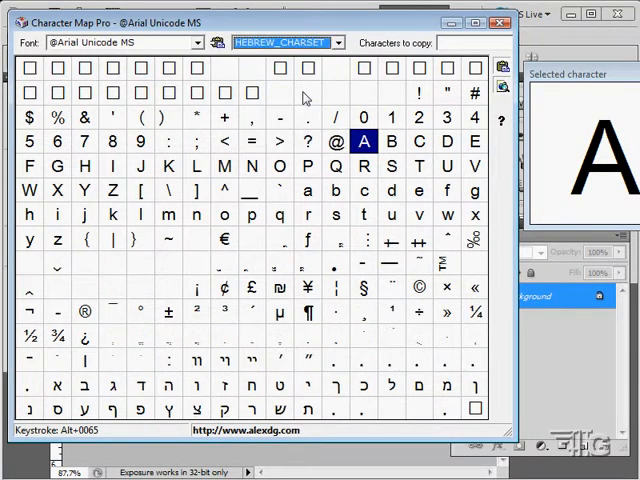
click(338, 42)
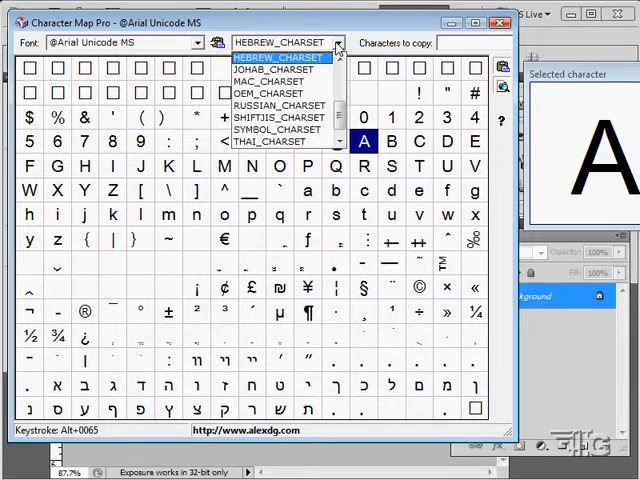
click(280, 104)
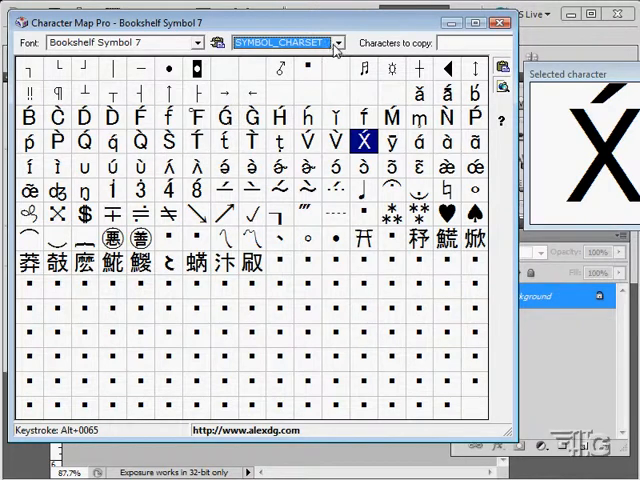
Try the ANSI character set, then return to DEFAULT_CHARSET.
click(336, 42)
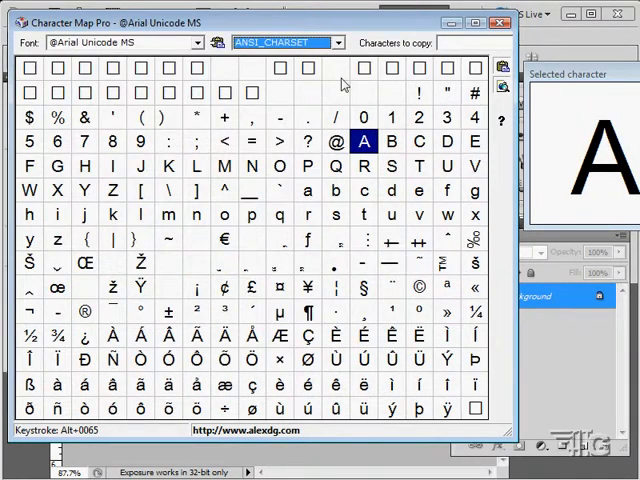
click(338, 42)
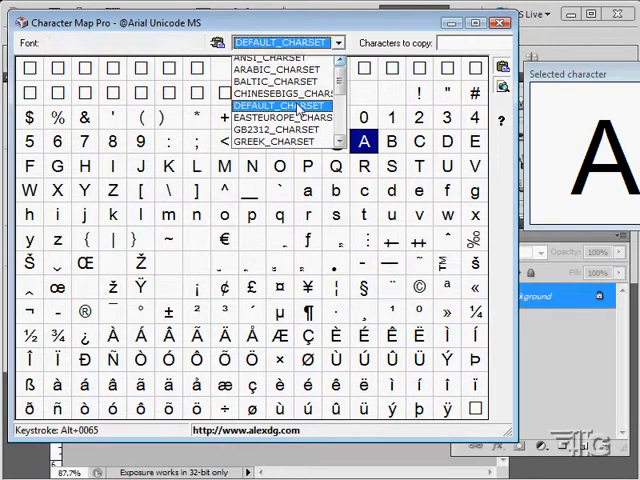
click(284, 106)
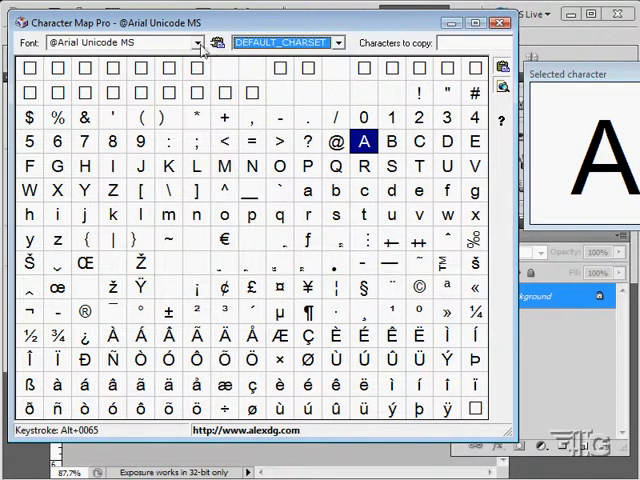
click(196, 42)
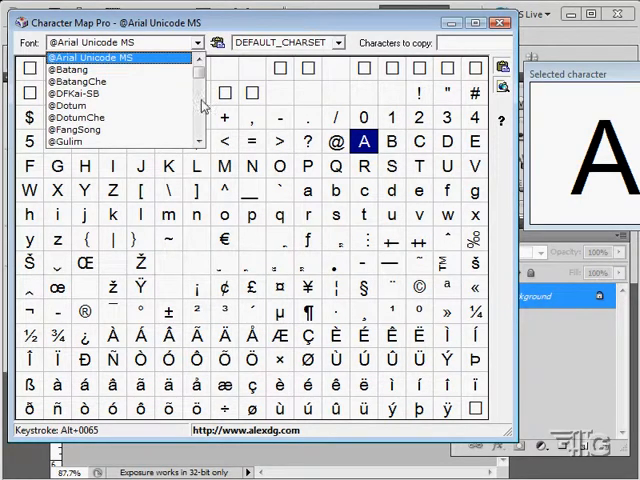
Scroll to the bottom of the font list and switch the grid to Wingdings.
scroll(down, 3)
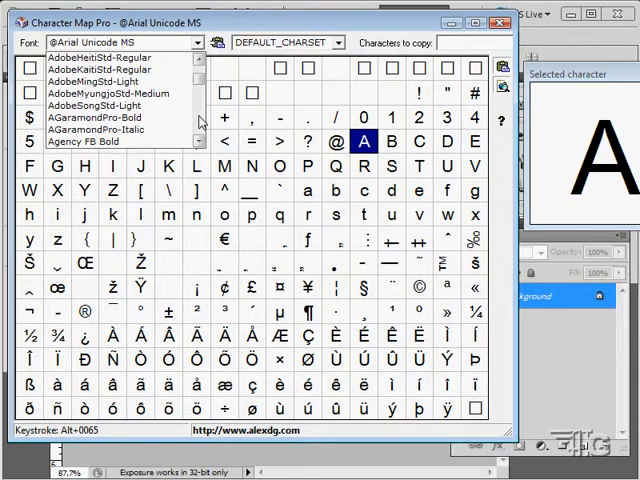
scroll(down, 3)
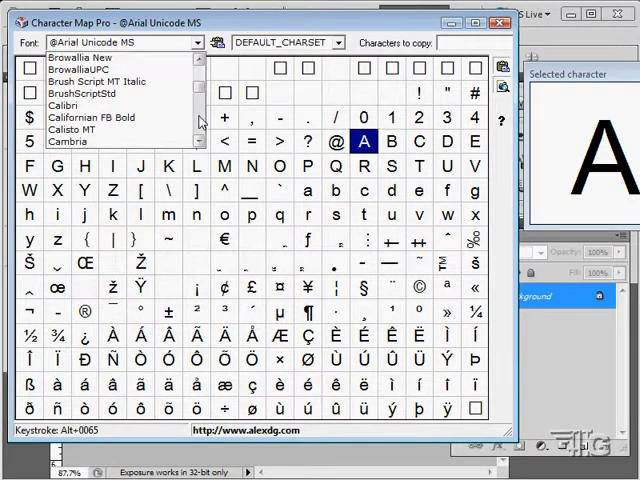
scroll(down, 3)
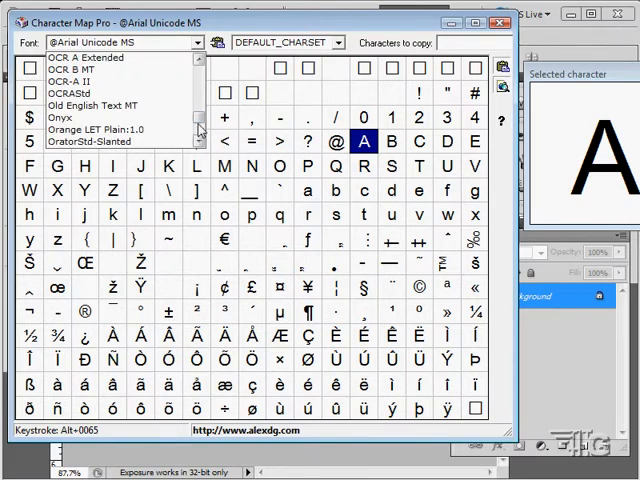
scroll(down, 3)
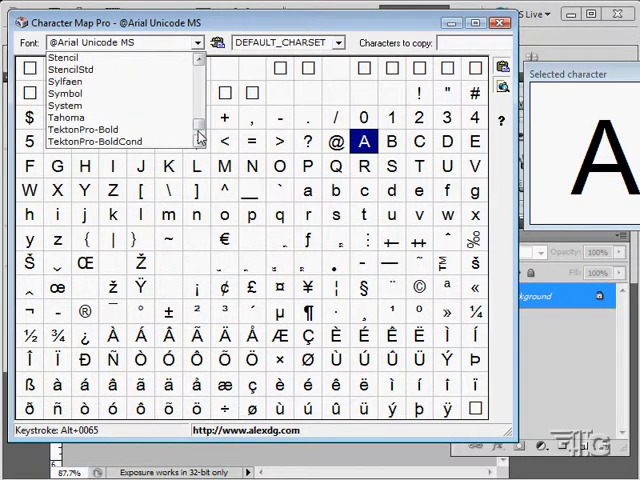
scroll(down, 3)
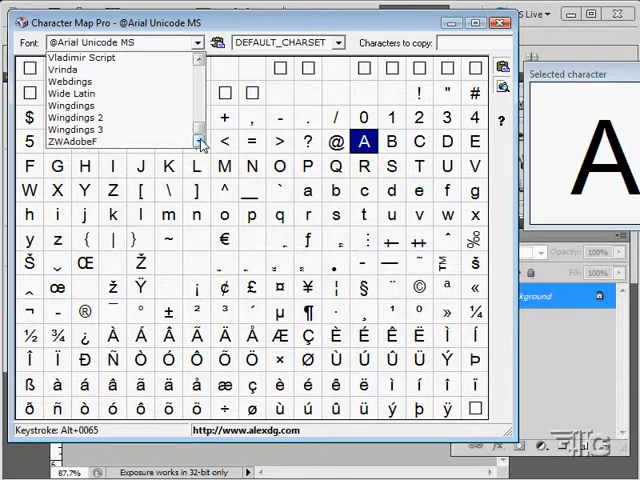
click(70, 80)
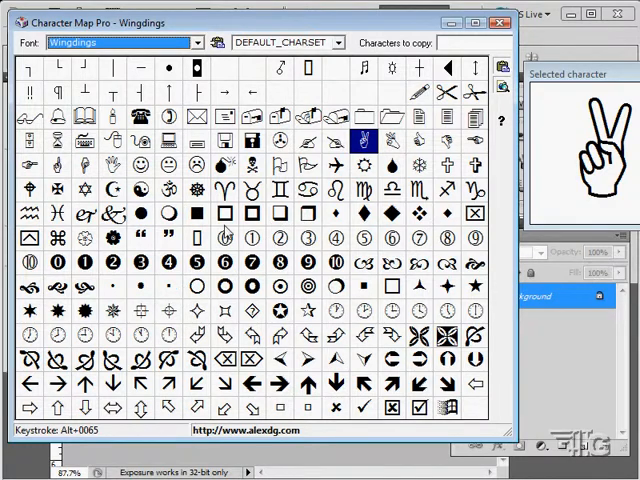
Pick the Wingdings ship's wheel glyph and close Character Map Pro back to Photoshop.
click(192, 190)
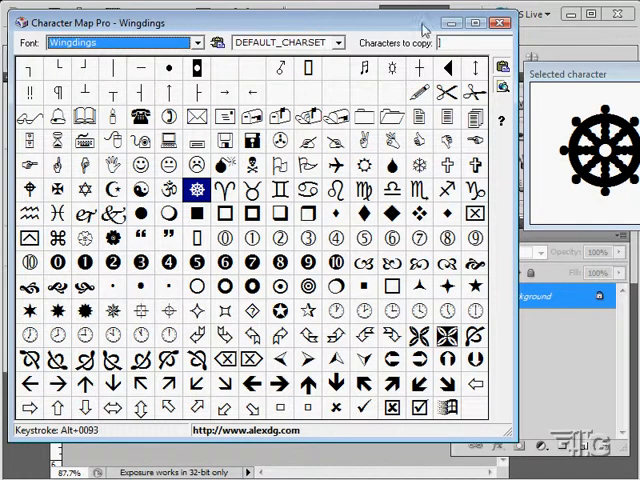
click(498, 22)
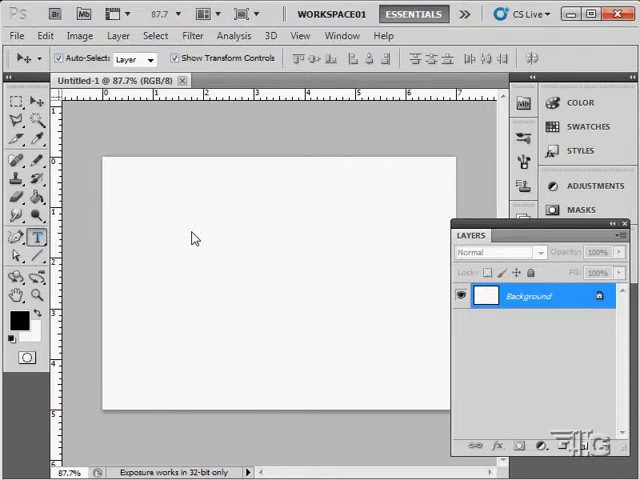
click(192, 236)
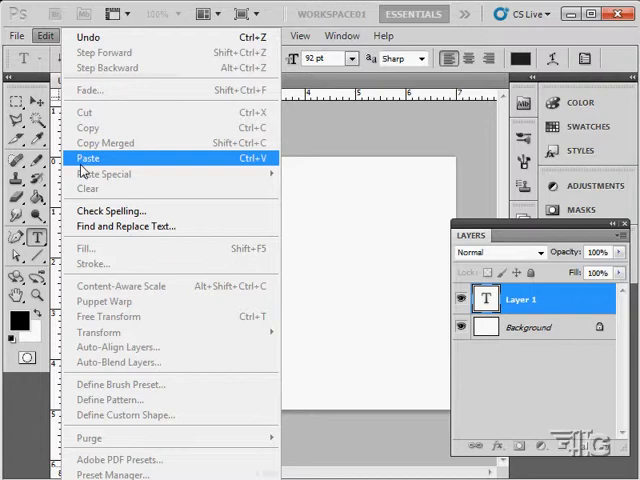
Paste the wheel character into the text layer and set its font to Wingdings.
click(90, 158)
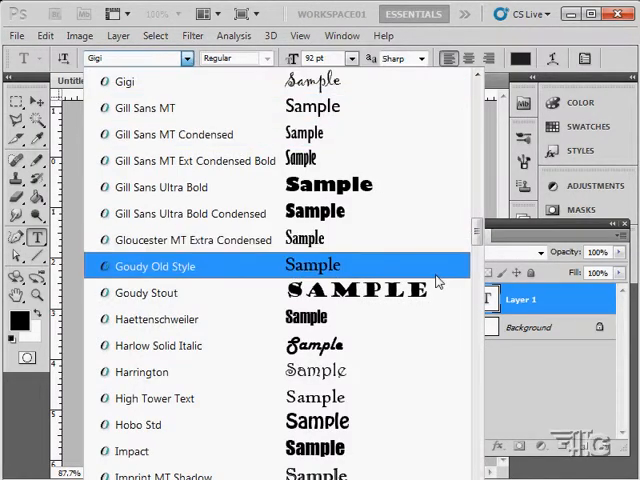
scroll(down, 3)
text(Wingdings)
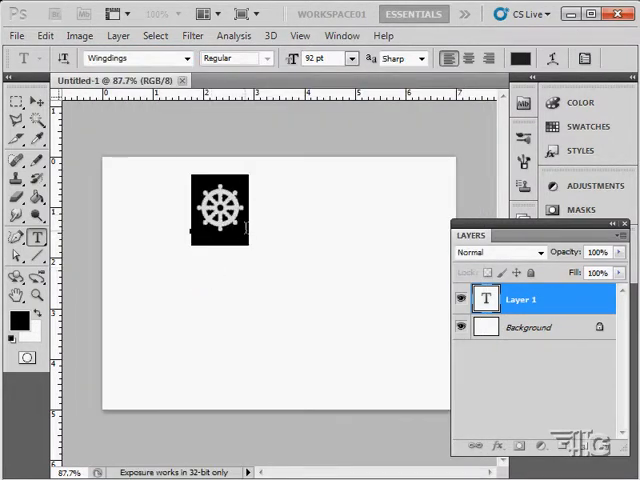
Free-transform the wheel character larger and apply the transformation.
click(216, 210)
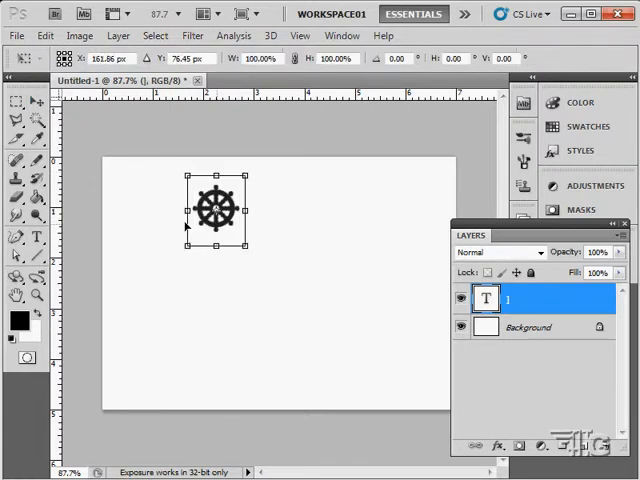
drag(218, 216, 176, 212)
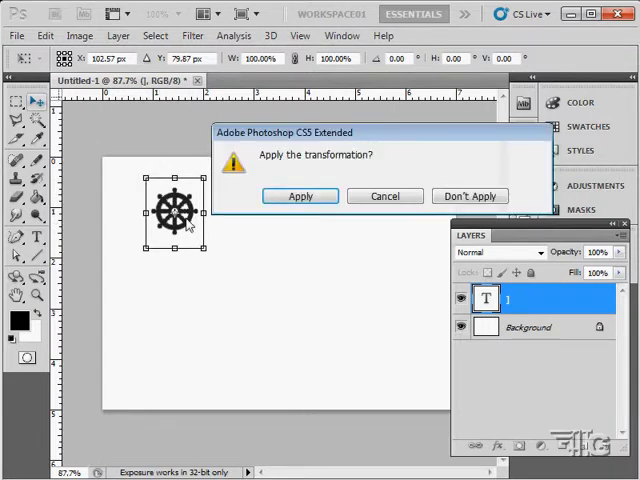
click(300, 196)
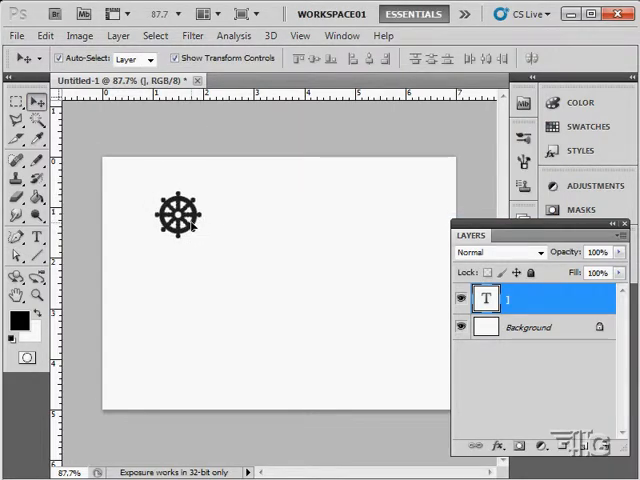
Convert the wheel's text layer into a shape layer with a vector mask.
click(176, 216)
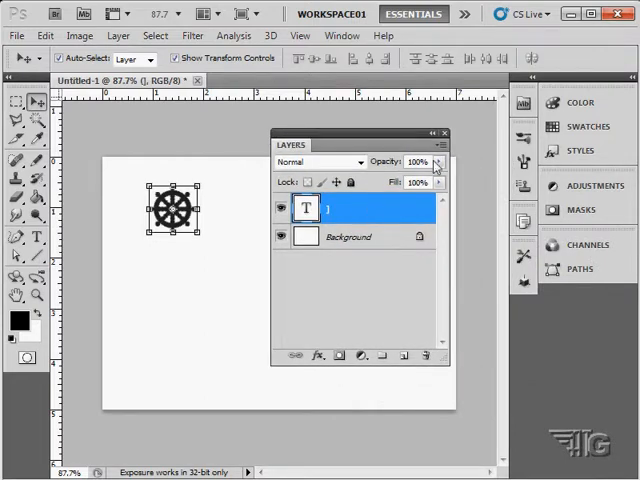
click(440, 144)
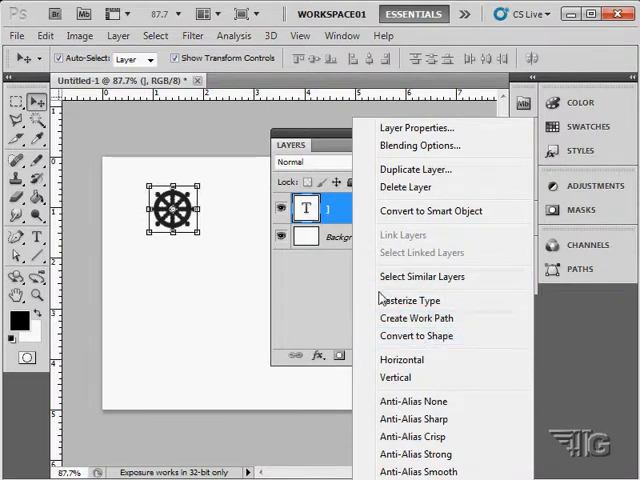
mouse_move(416, 336)
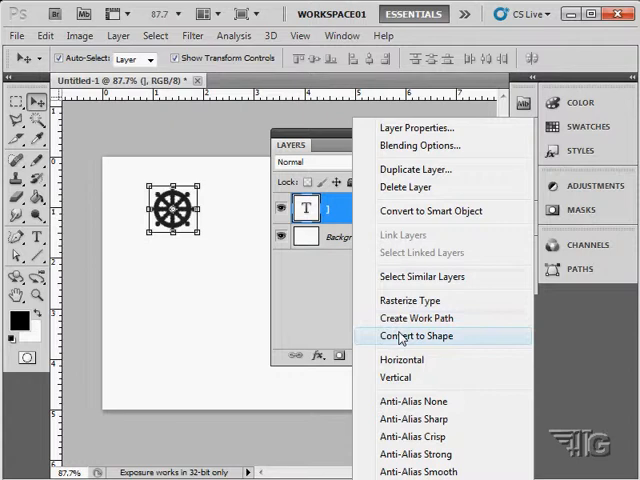
click(416, 336)
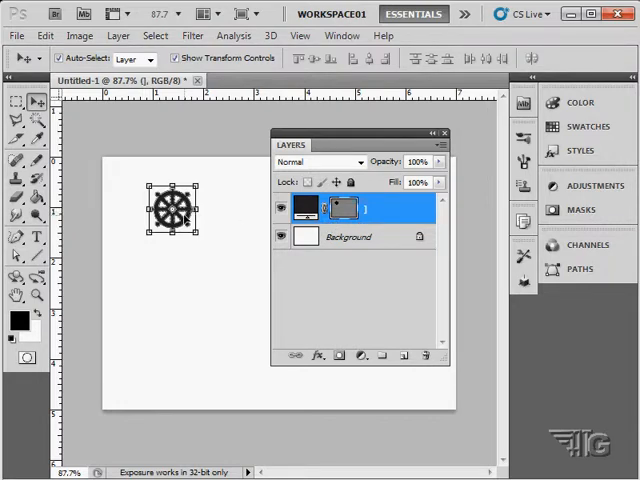
Define the wheel outline as a custom shape named Wheel.
click(46, 36)
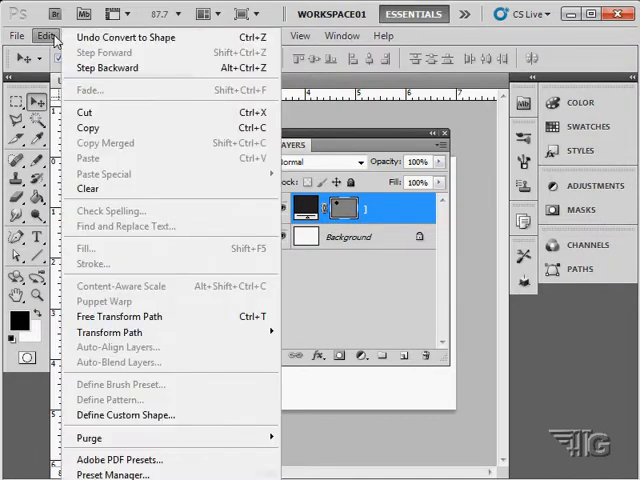
mouse_move(124, 416)
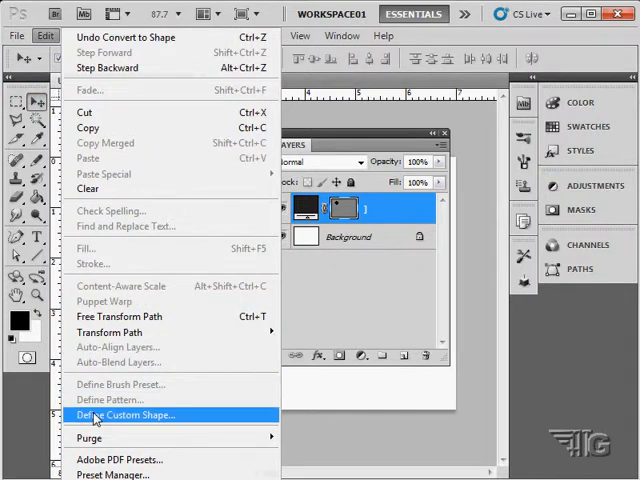
click(124, 416)
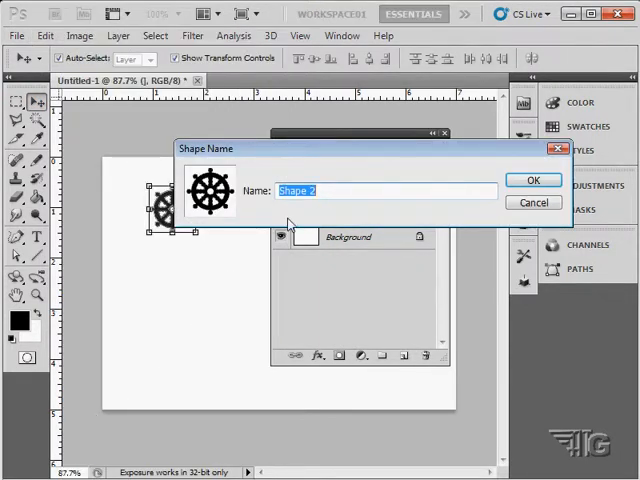
text(Wheel)
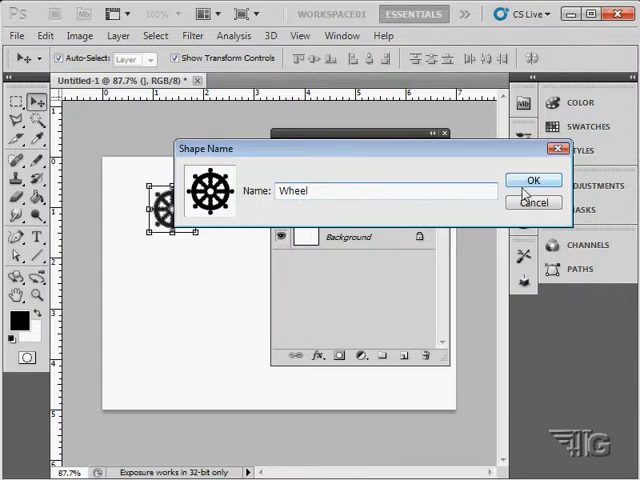
click(534, 180)
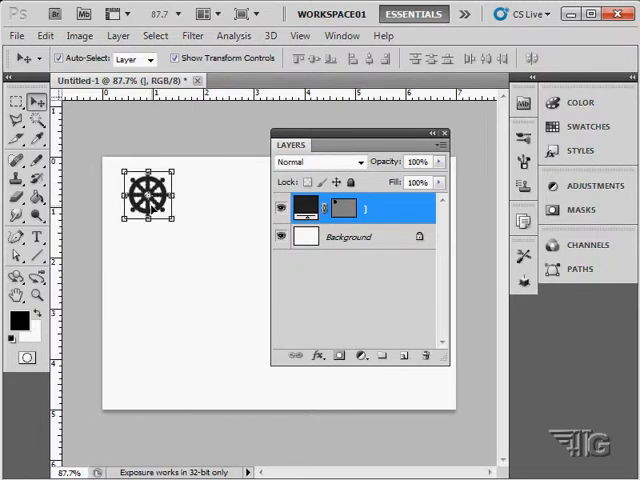
Dock the Layers panel, activate the Custom Shape Tool and browse the shape picker.
drag(290, 144, 480, 236)
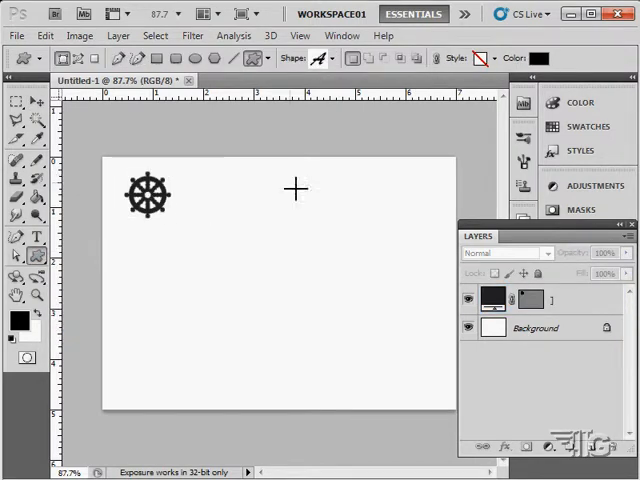
click(320, 56)
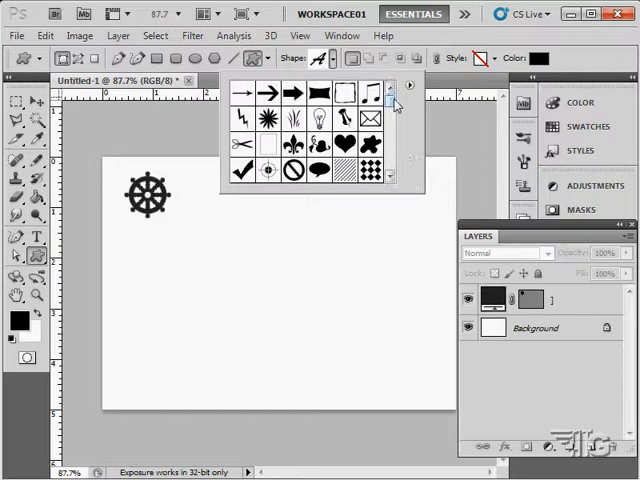
scroll(down, 3)
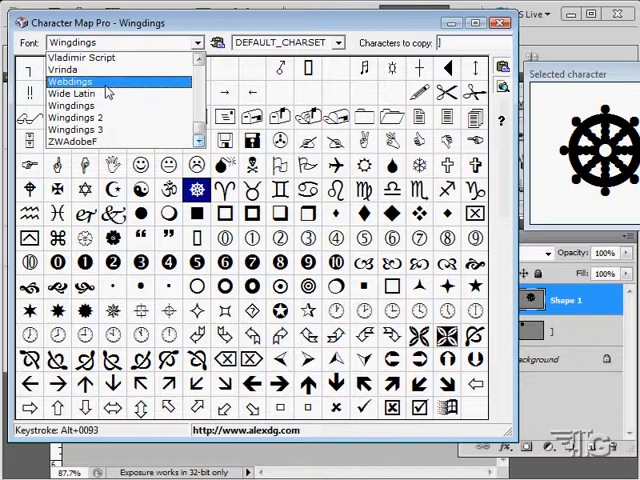
Switch Character Map Pro to Webdings, then back to the Wingdings grid.
click(70, 80)
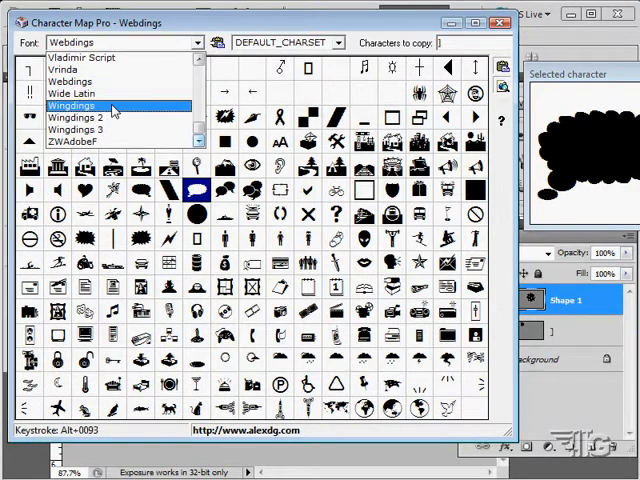
click(72, 104)
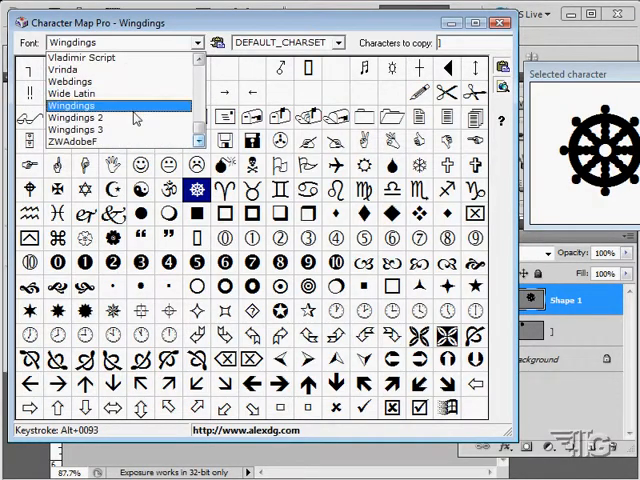
click(80, 116)
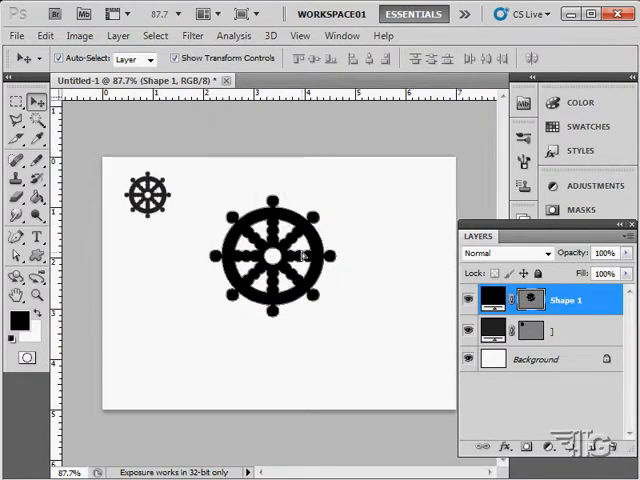
Apply a wood bevel preset from the Styles panel to the large wheel shape.
click(270, 256)
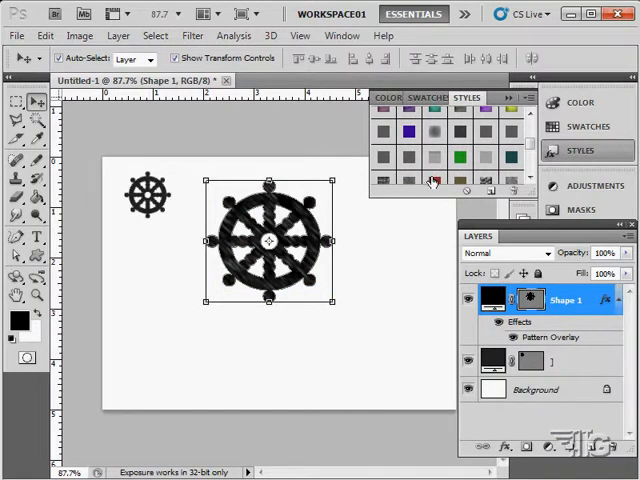
click(528, 180)
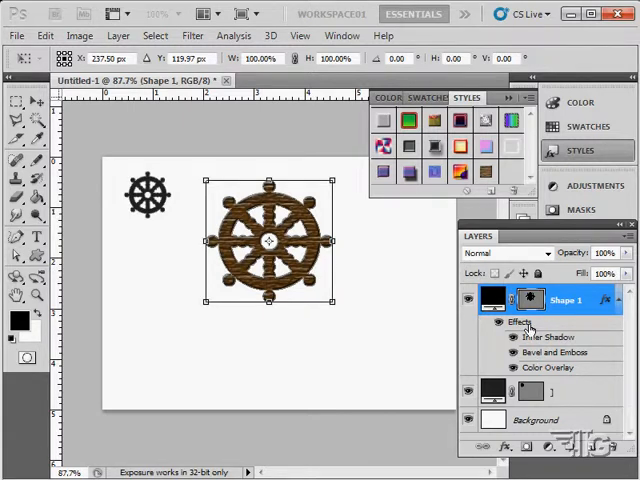
mouse_move(520, 322)
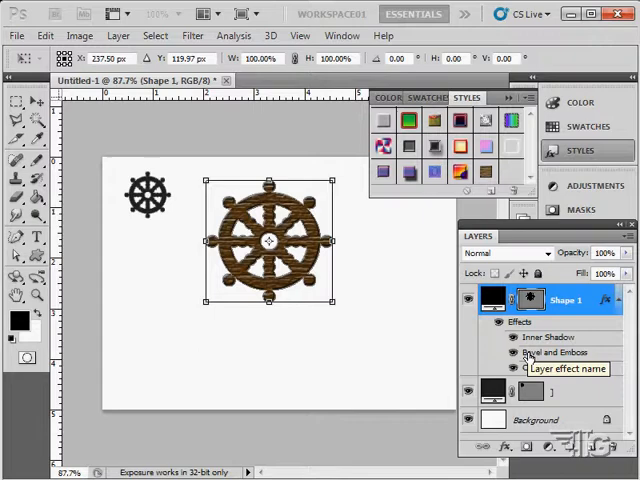
Change the wheel's Bevel and Emboss technique to Chisel Hard in Layer Style.
double_click(556, 352)
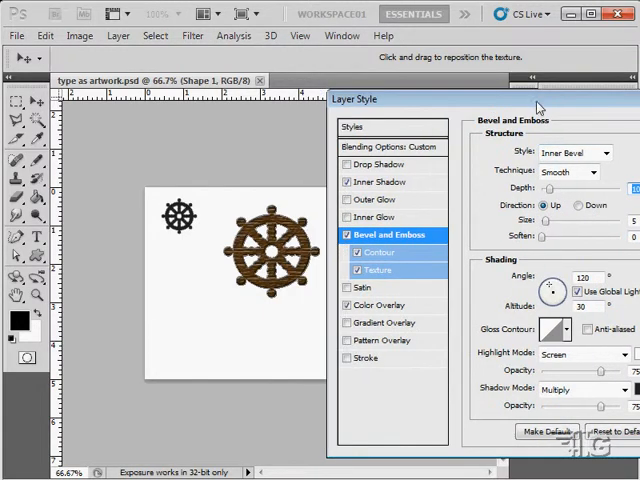
click(568, 172)
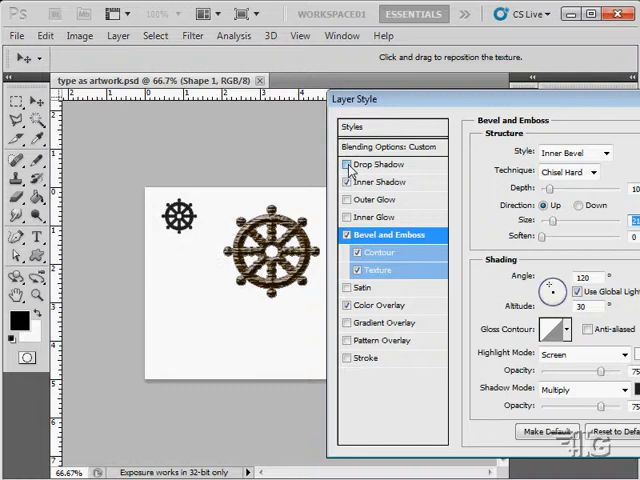
Commit the edited layer style with drop shadow and Chisel Hard bevel.
click(348, 164)
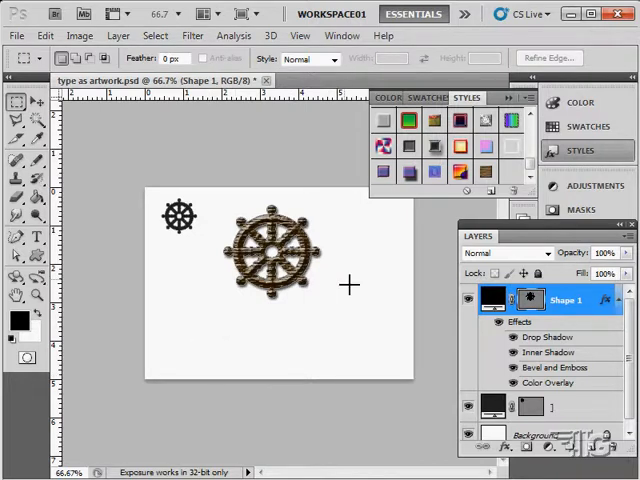
mouse_move(372, 272)
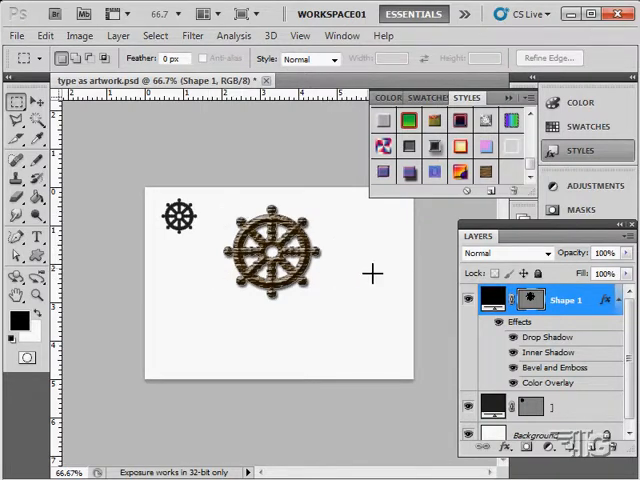